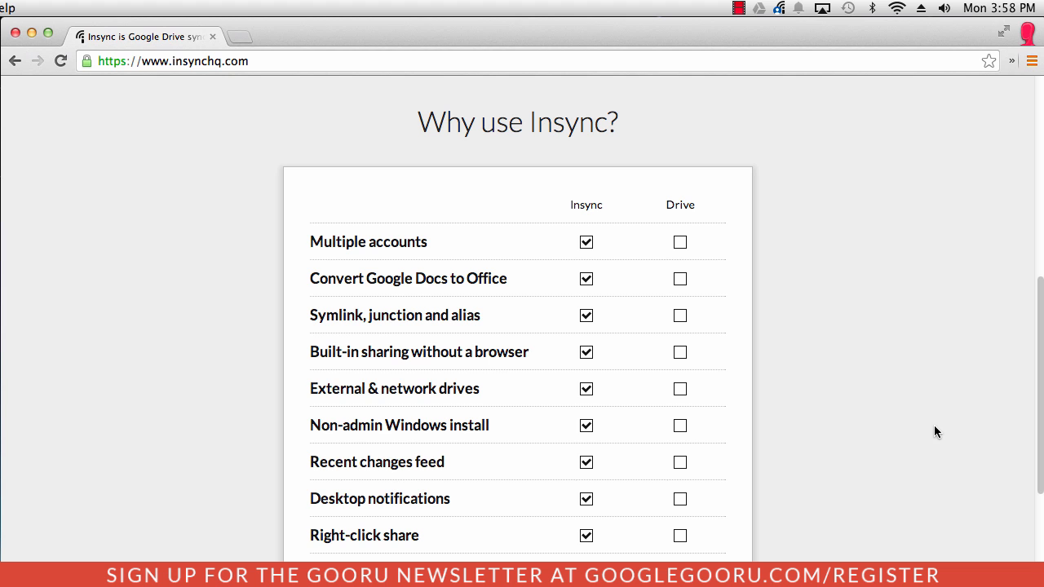
mouse_move(790, 19)
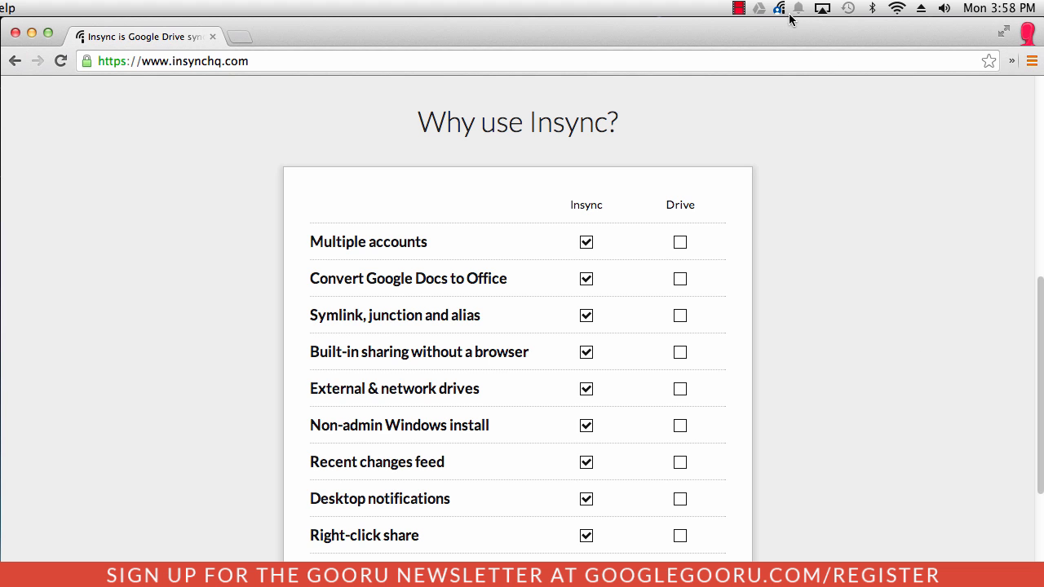
Reveal the connected account's options from the Insync menu bar icon
left_click(780, 8)
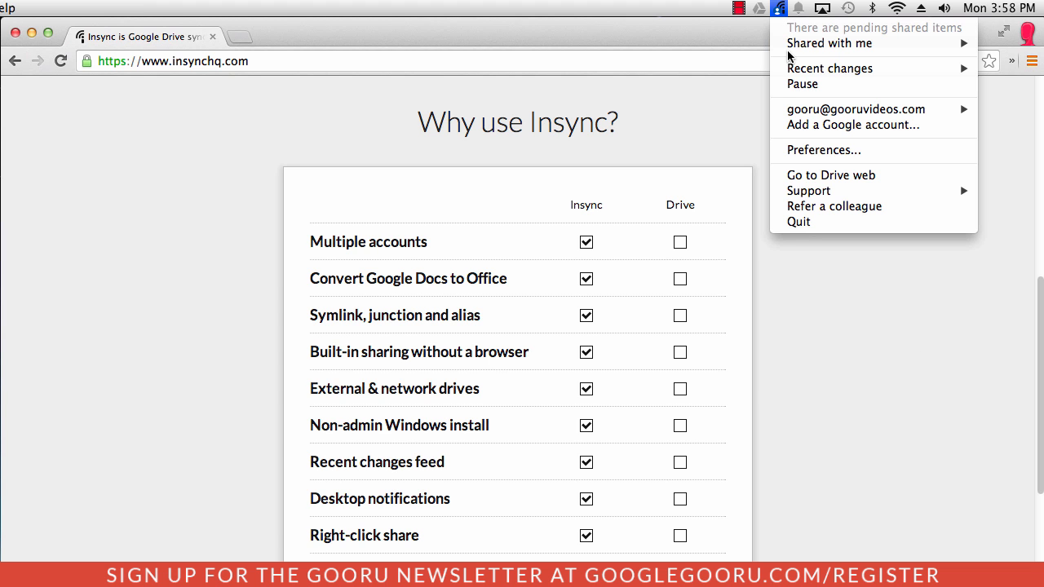
mouse_move(854, 108)
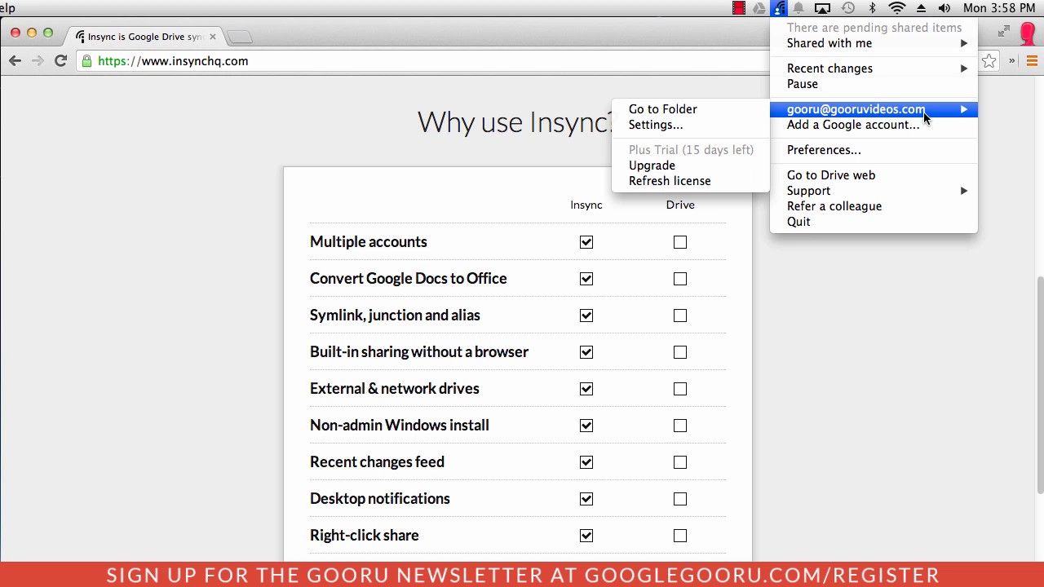
mouse_move(830, 174)
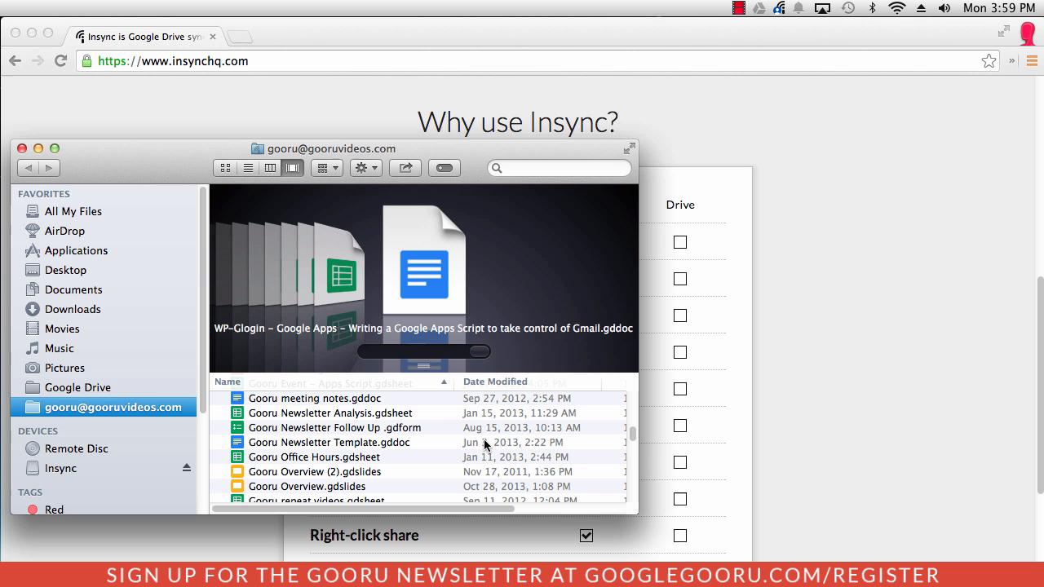
mouse_move(416, 455)
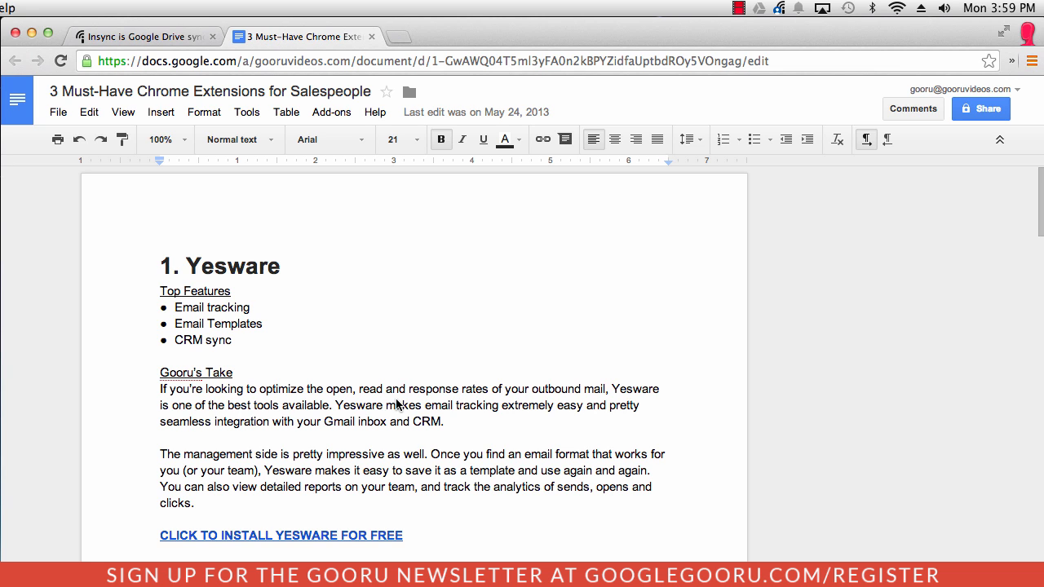
left_click(163, 266)
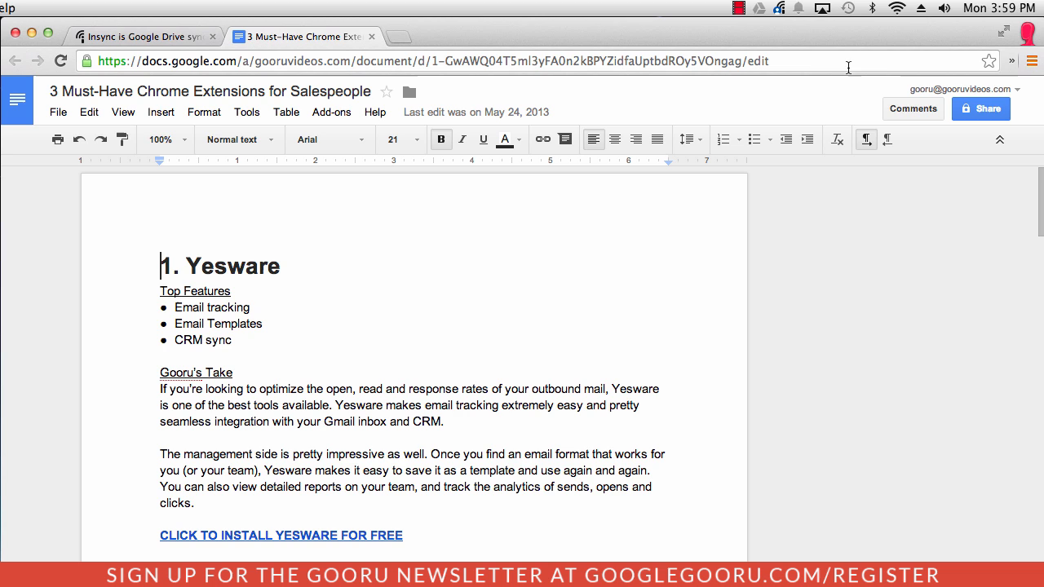
left_click(780, 8)
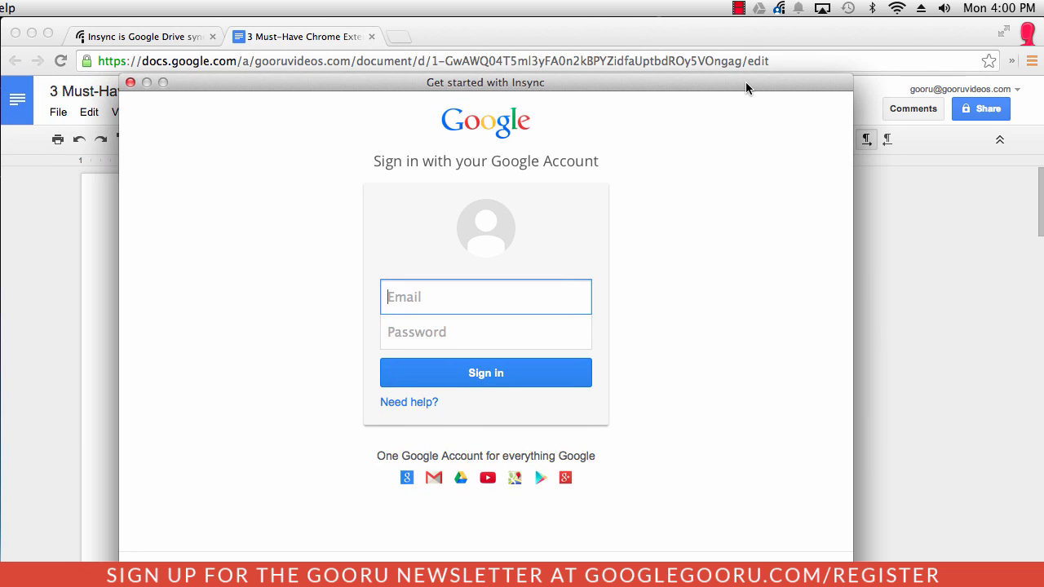
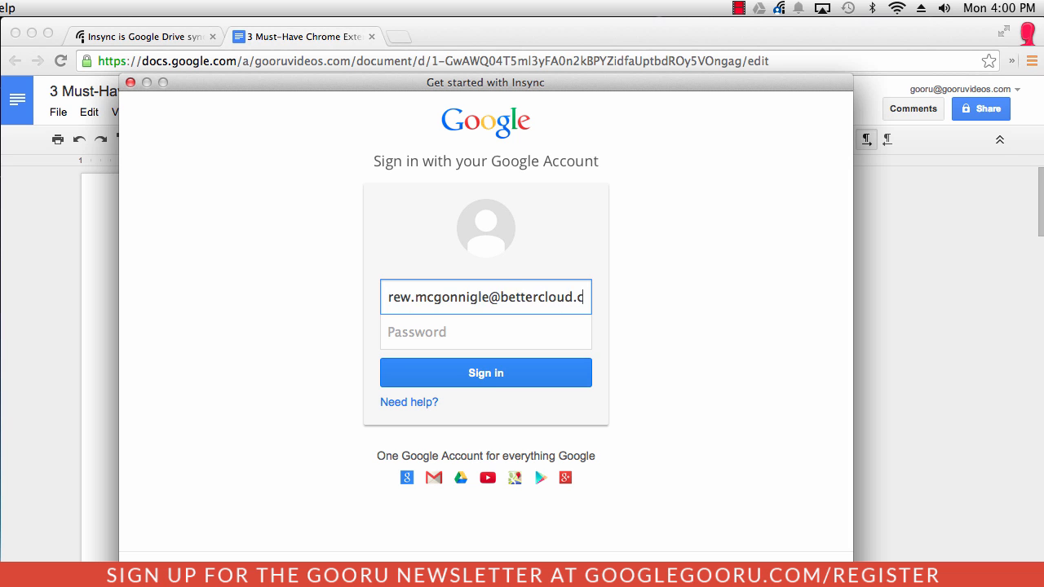
left_click(486, 372)
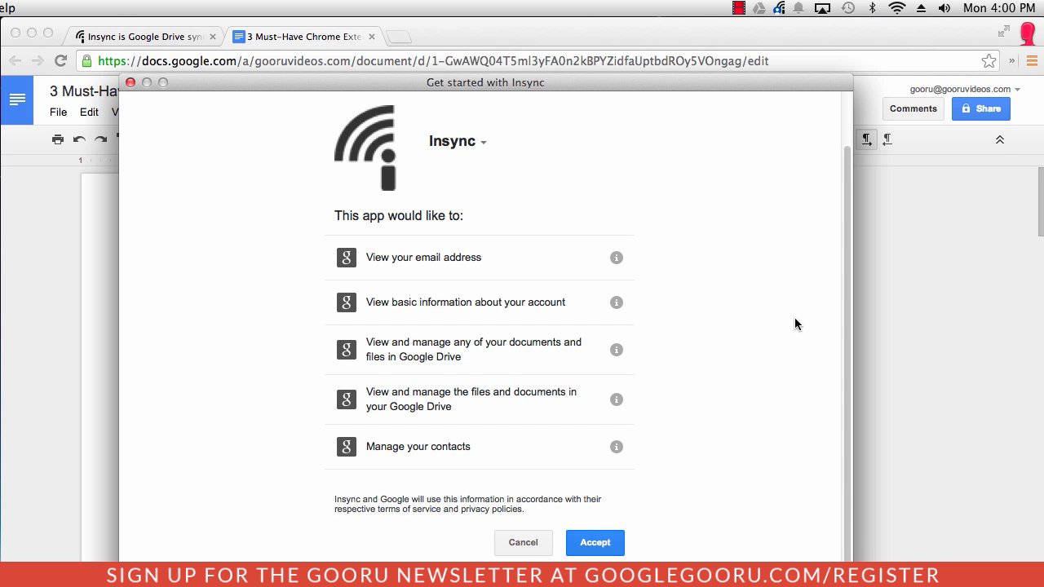
Accept the permissions so Insync welcomes Andrew with default sync settings
left_click(594, 542)
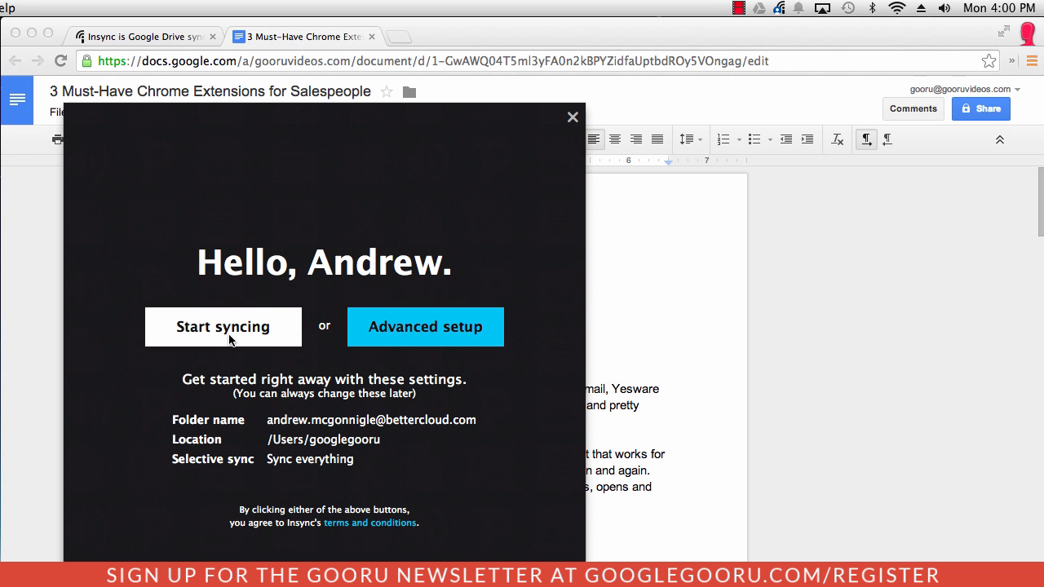
Choose advanced setup and keep the account-named Drive folder
left_click(424, 326)
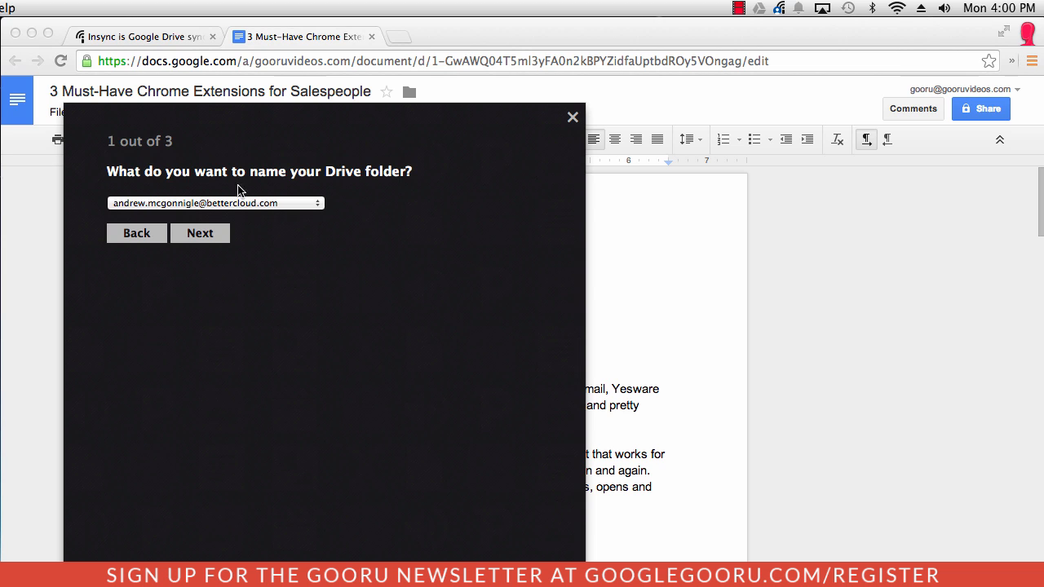
left_click(216, 202)
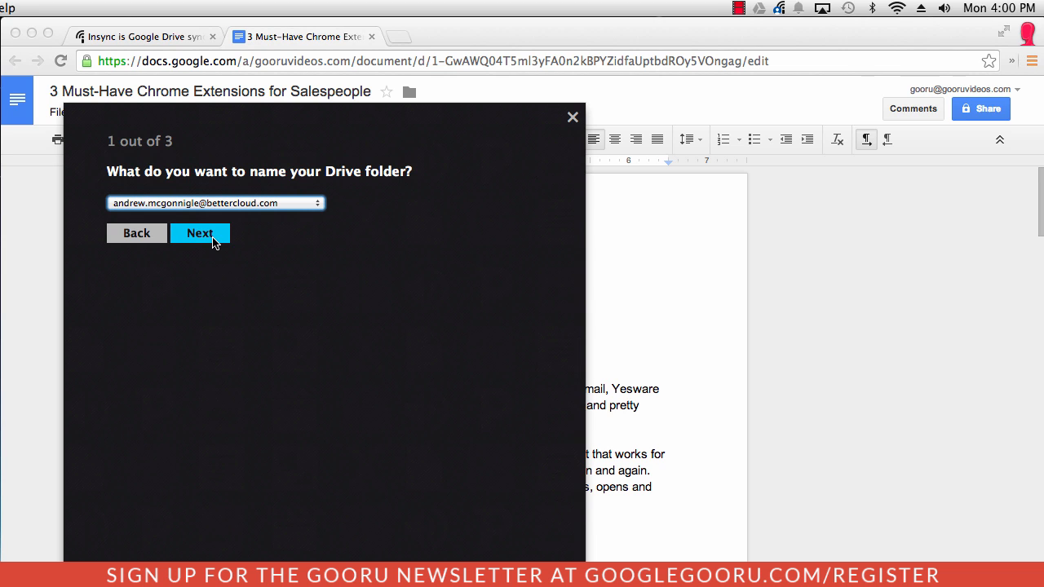
left_click(199, 233)
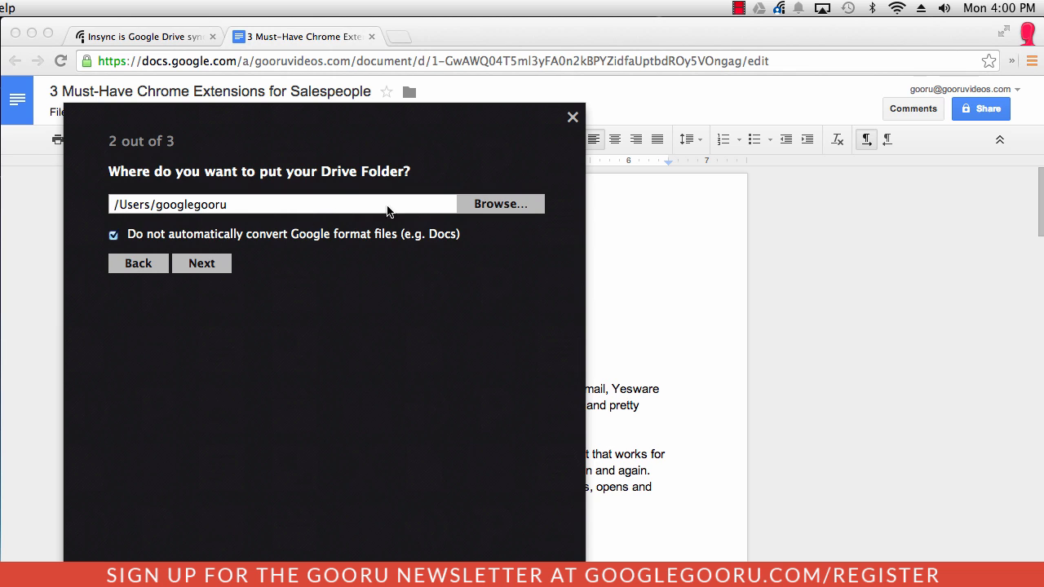
mouse_move(499, 204)
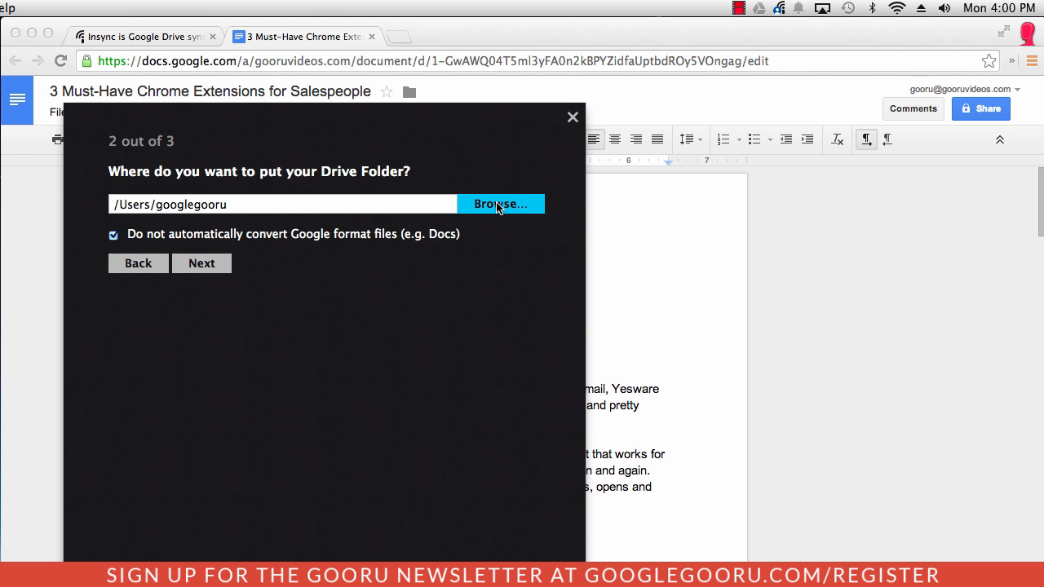
Place the Drive folder on the Desktop and continue to folder selection
left_click(501, 204)
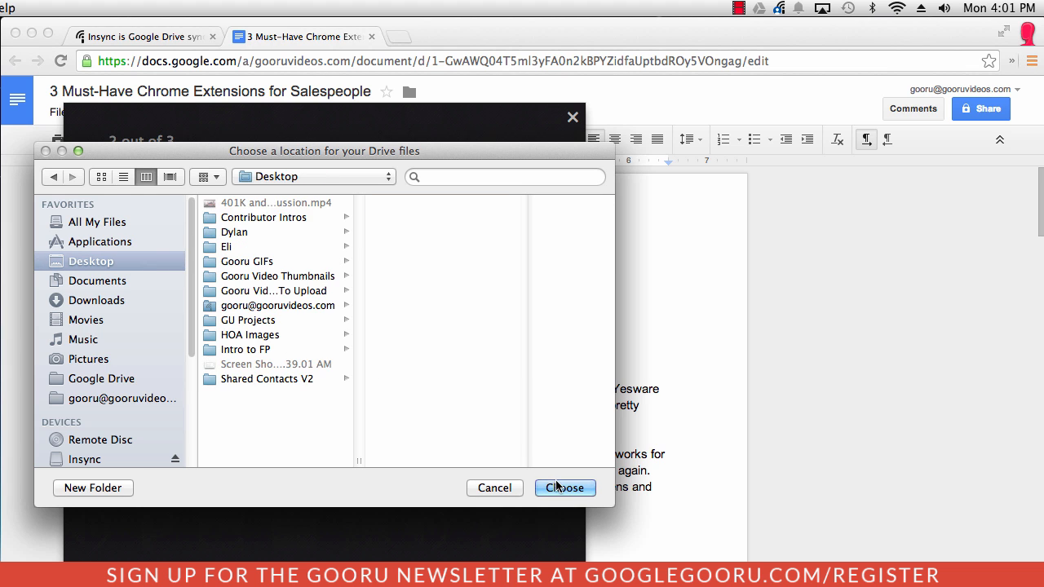
left_click(565, 488)
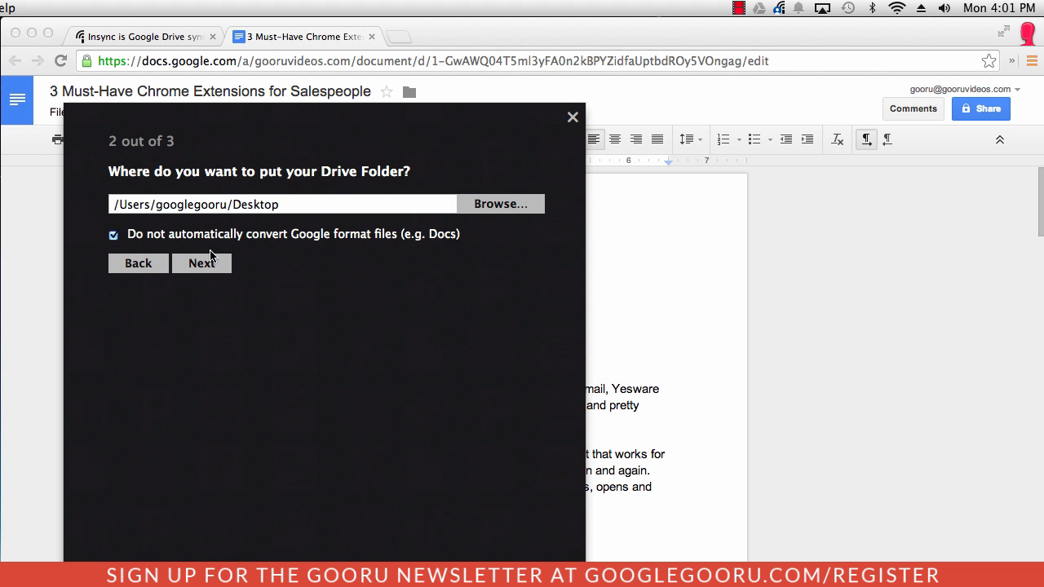
left_click(201, 263)
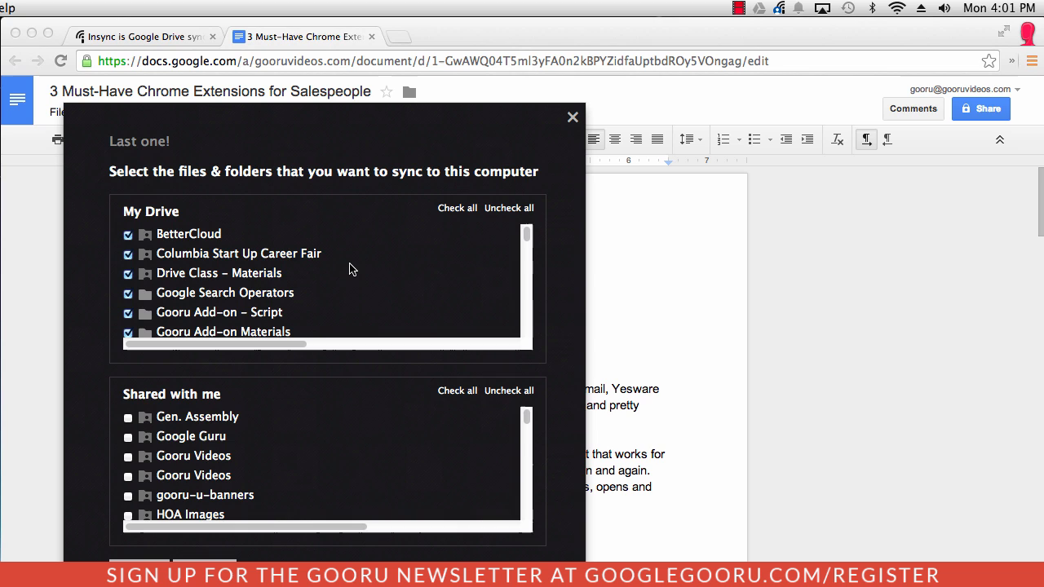
mouse_move(346, 274)
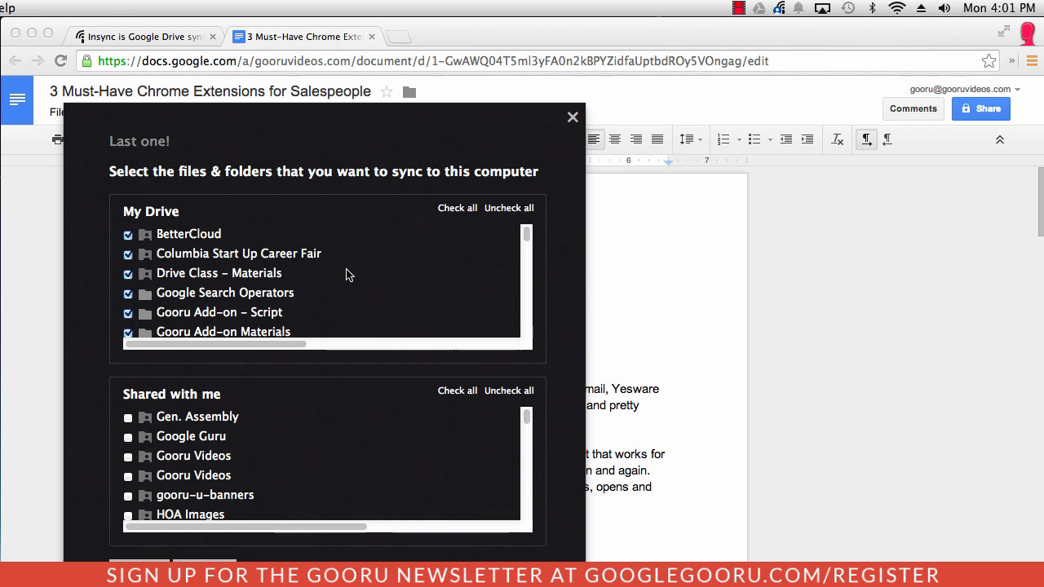
mouse_move(78, 402)
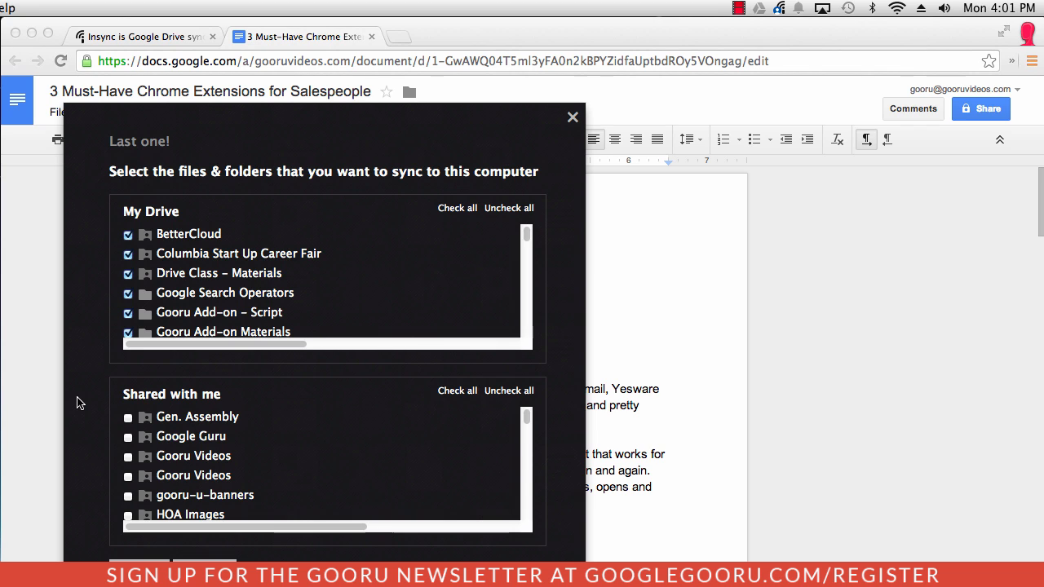
mouse_move(509, 209)
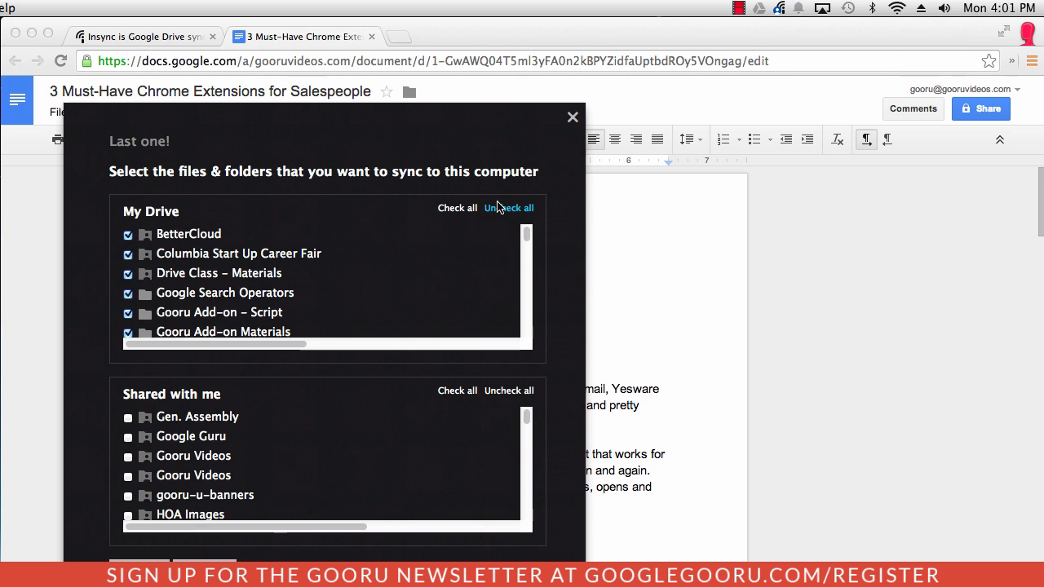
Confirm syncing My Drive and Shared with me to reach the referral screen
left_click(509, 207)
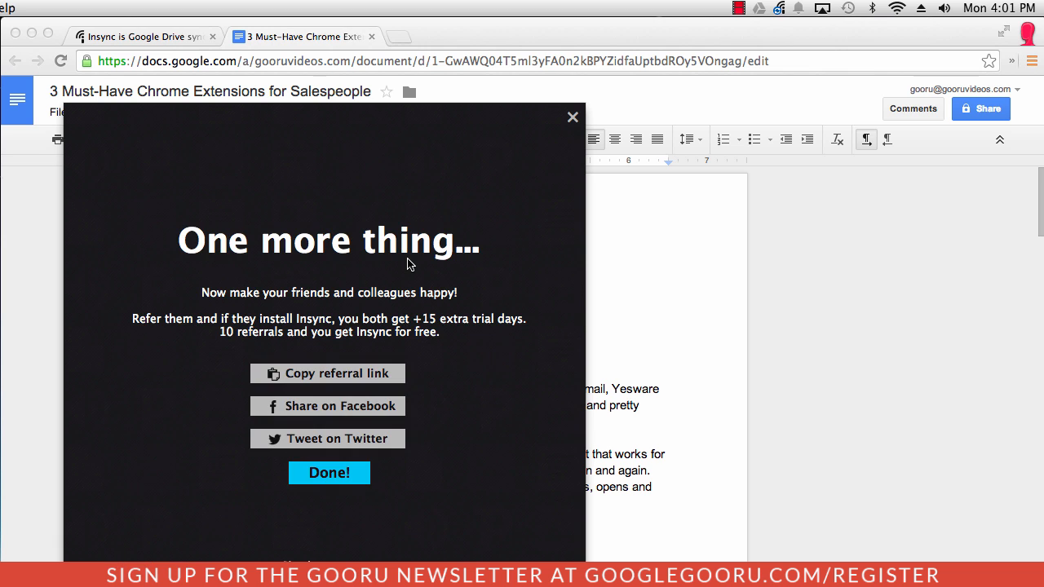
Dismiss the referral screen with Done! and return to the insynchq.com tab
left_click(329, 473)
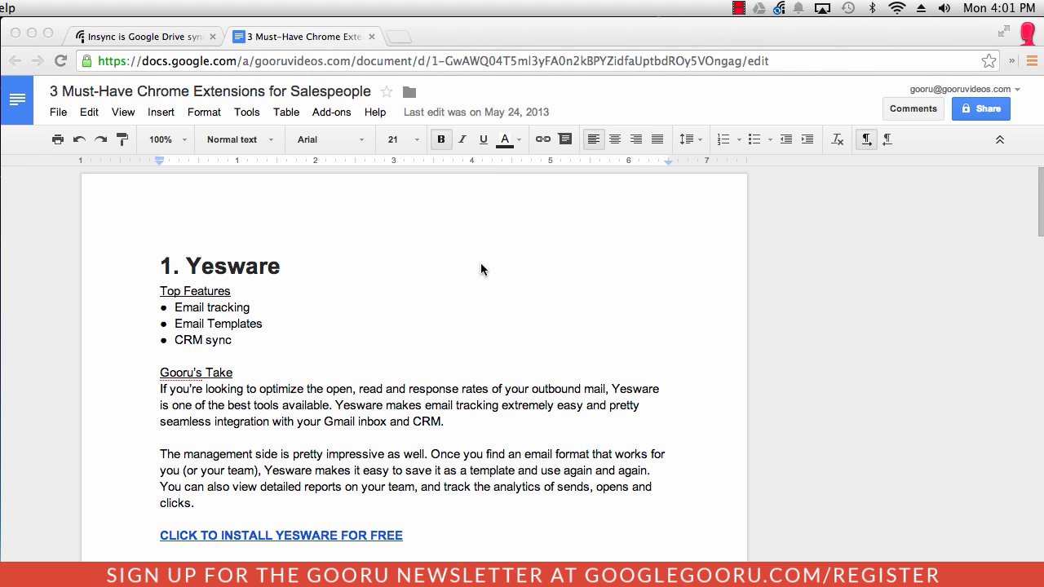
mouse_move(781, 24)
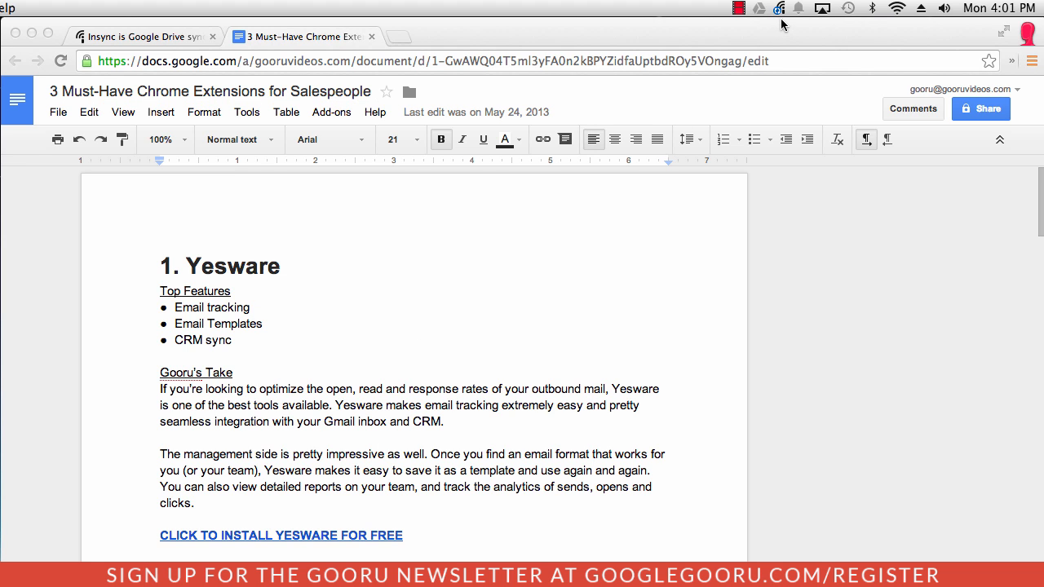
left_click(780, 8)
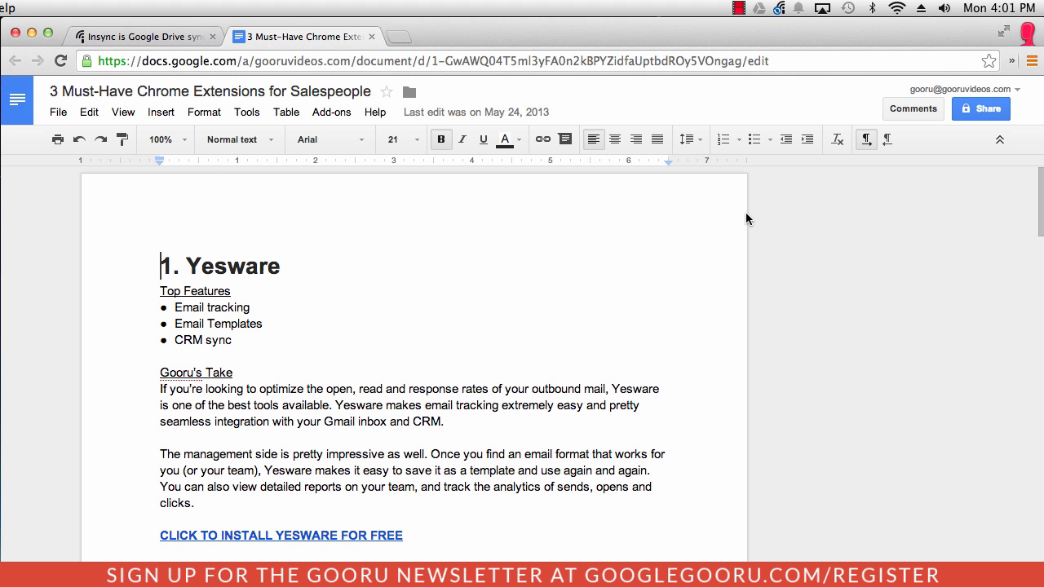
left_click(143, 36)
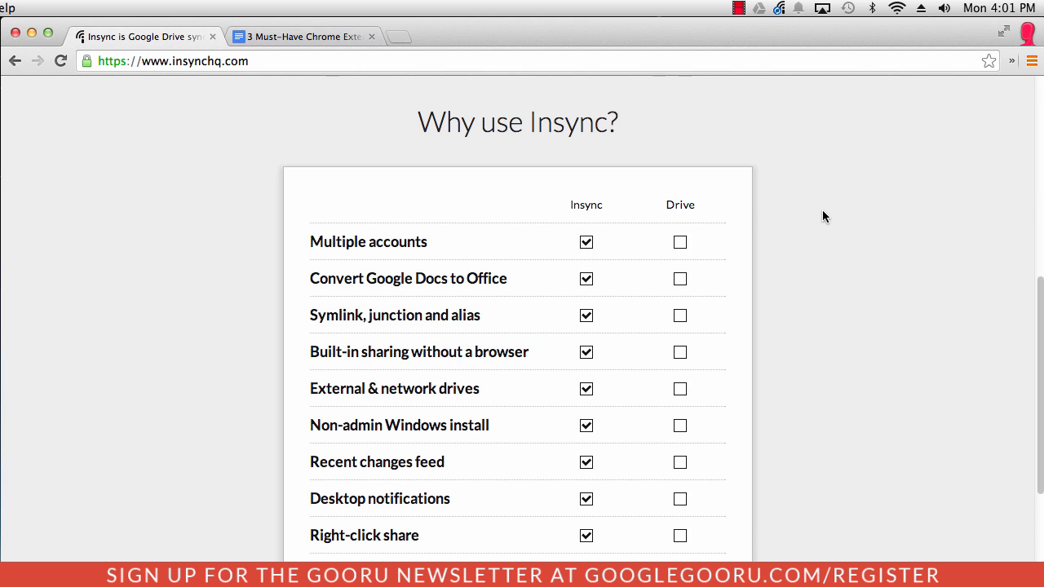